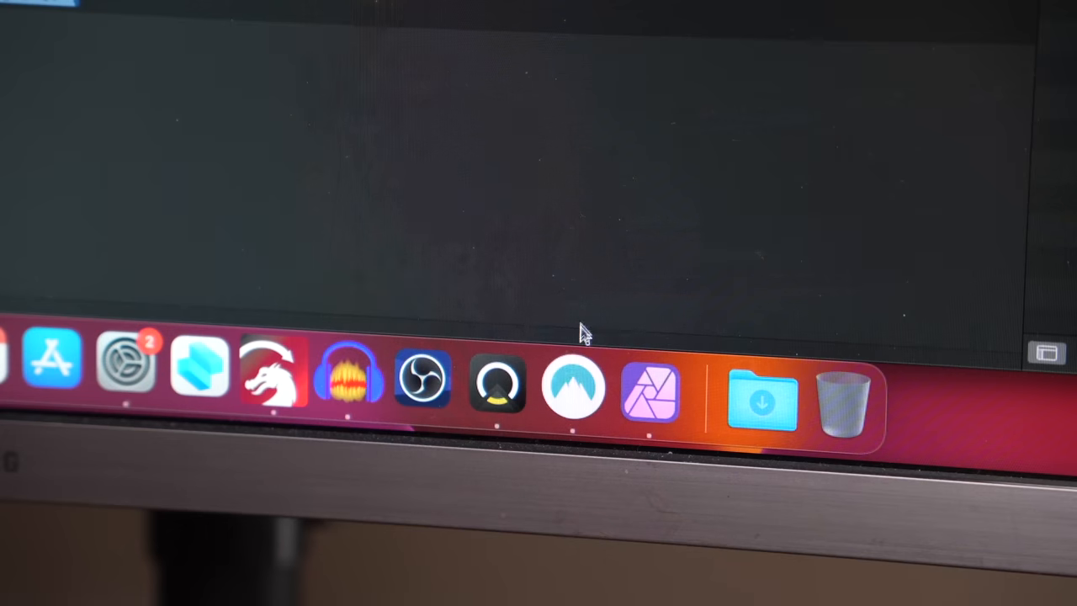
# - Browse NordPass's Downloads page and product demos, ending on the NordPass homepage
pyautogui.click(575, 388)
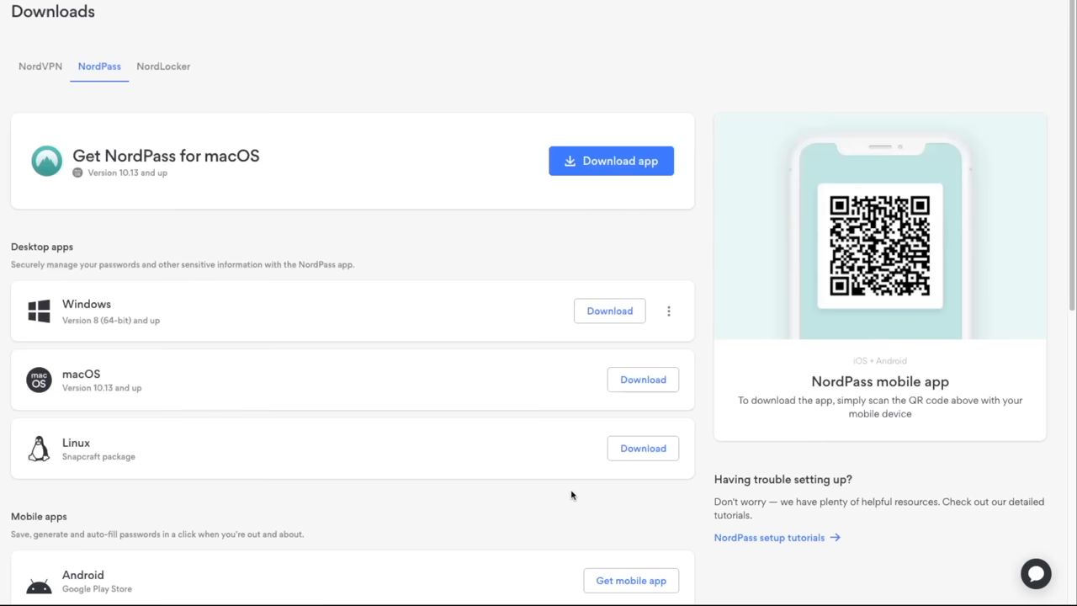
pyautogui.scroll(-3)
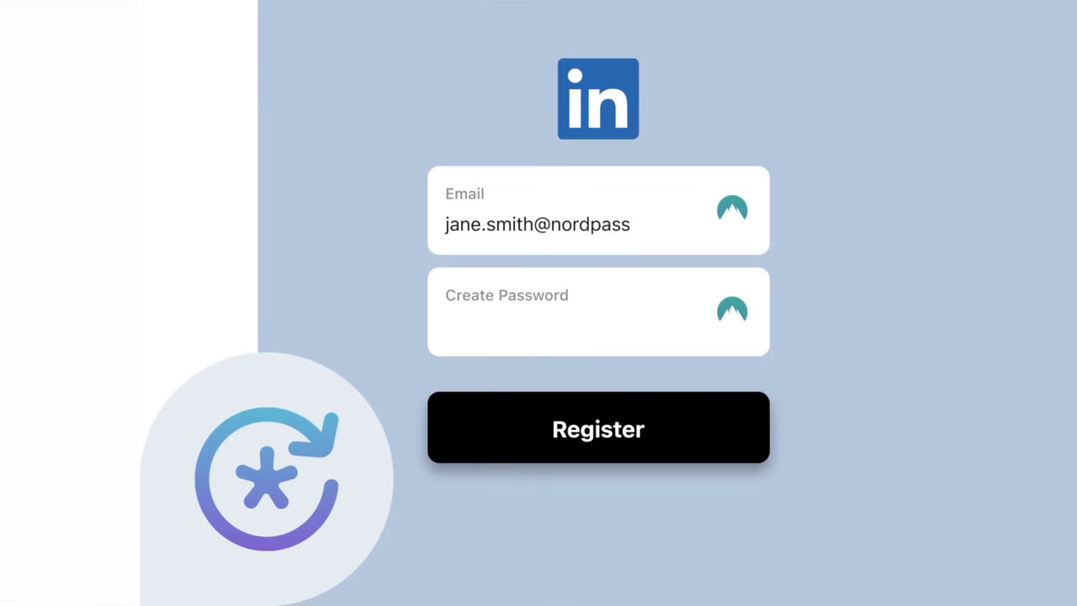
pyautogui.click(731, 311)
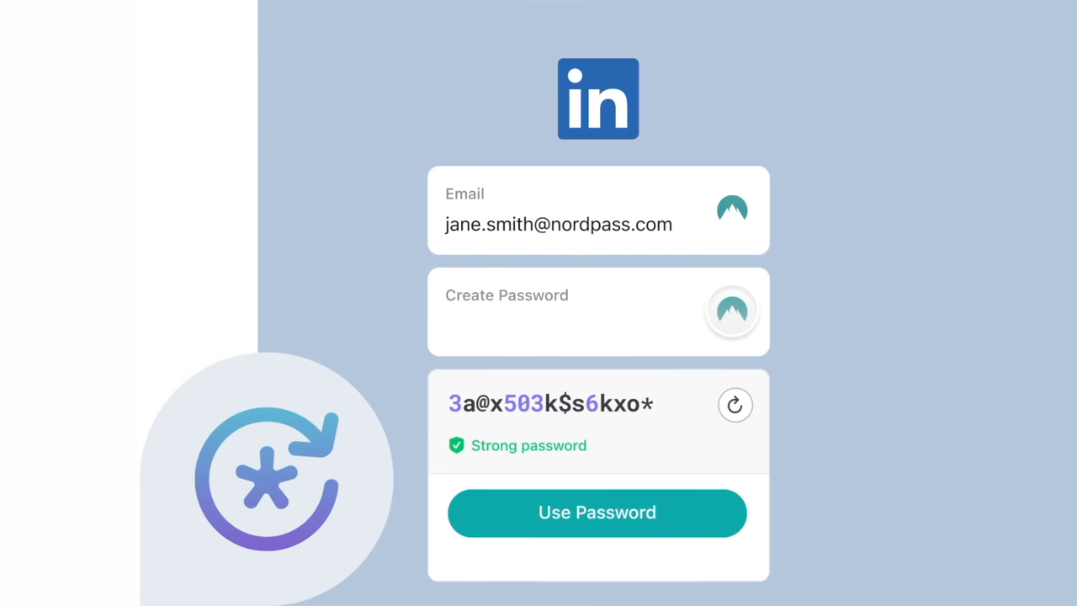
pyautogui.click(596, 512)
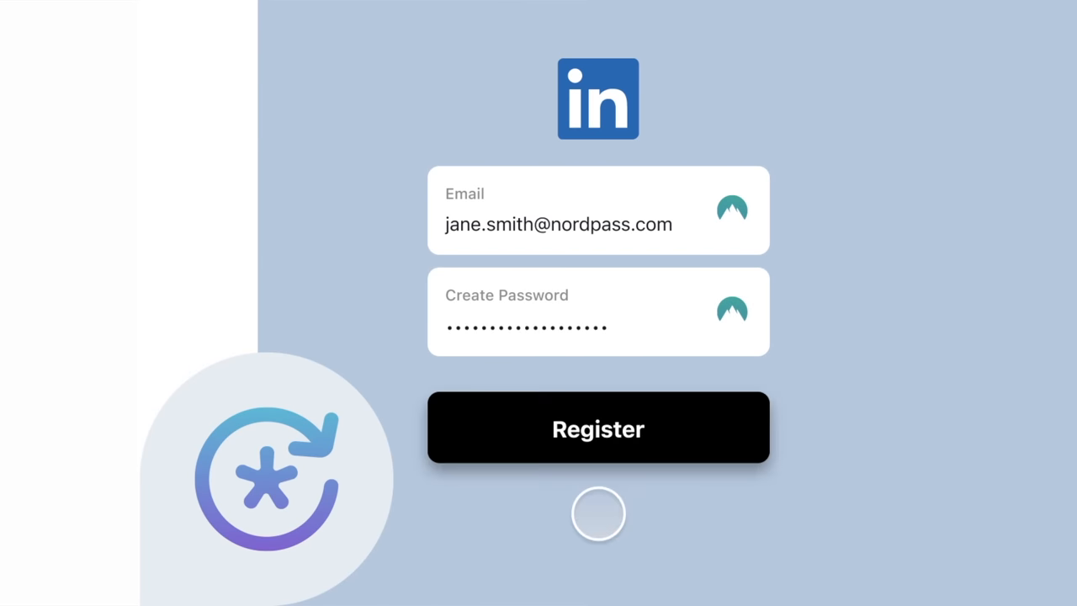
pyautogui.click(597, 427)
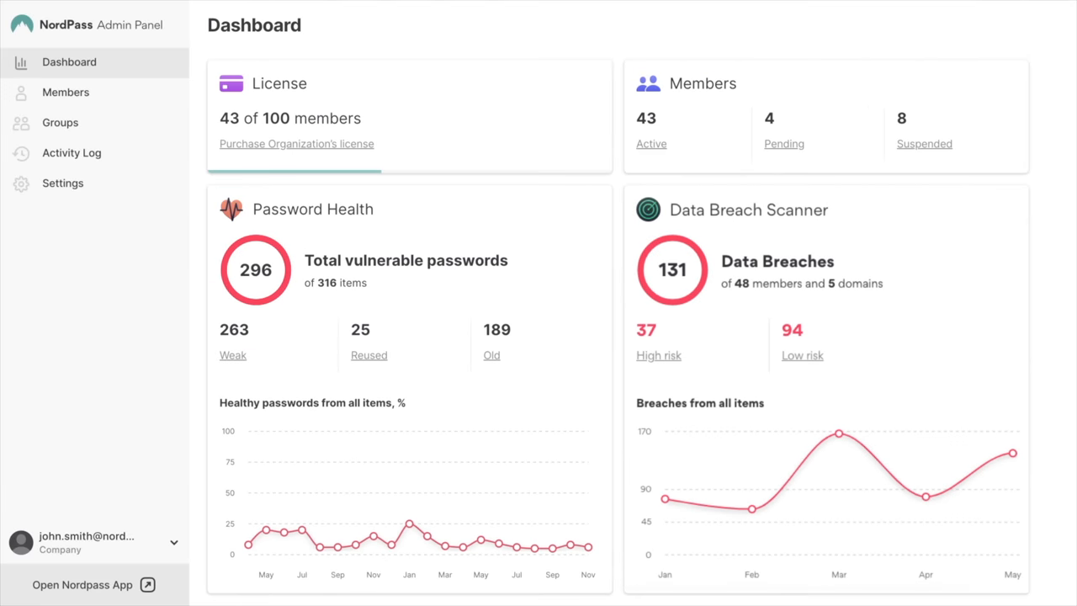
pyautogui.moveTo(813, 222)
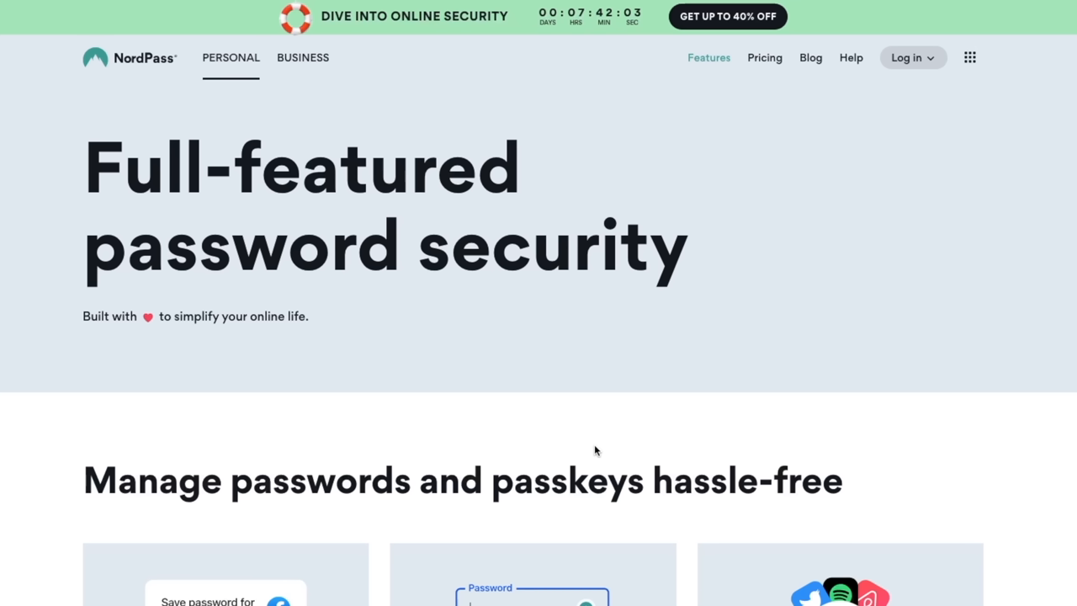
# - Select the Project 1 folder and tick the Linkedin.com item for sharing
pyautogui.click(303, 58)
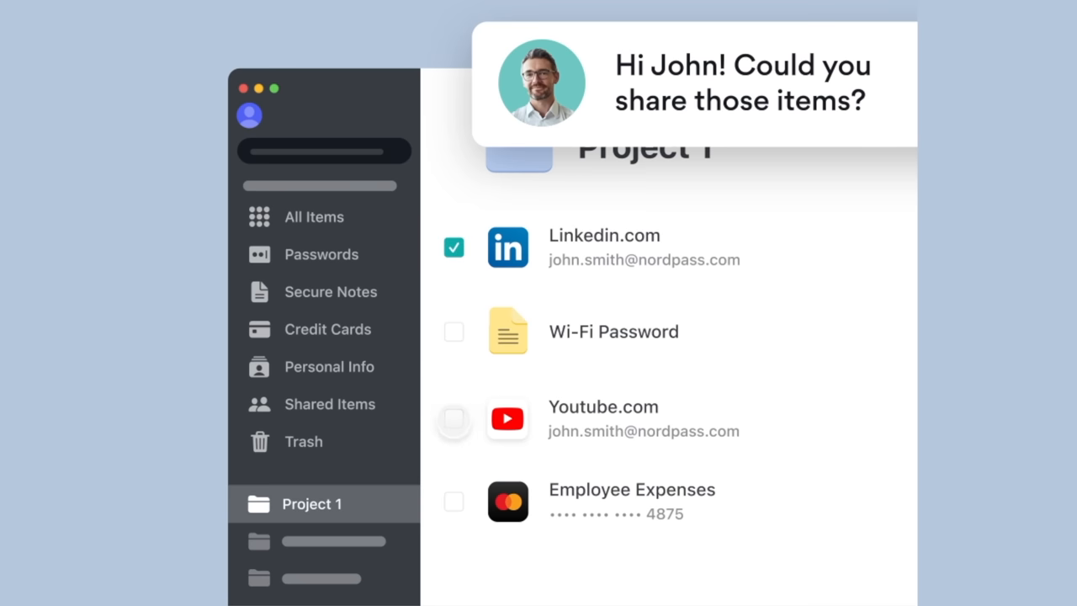
pyautogui.click(454, 419)
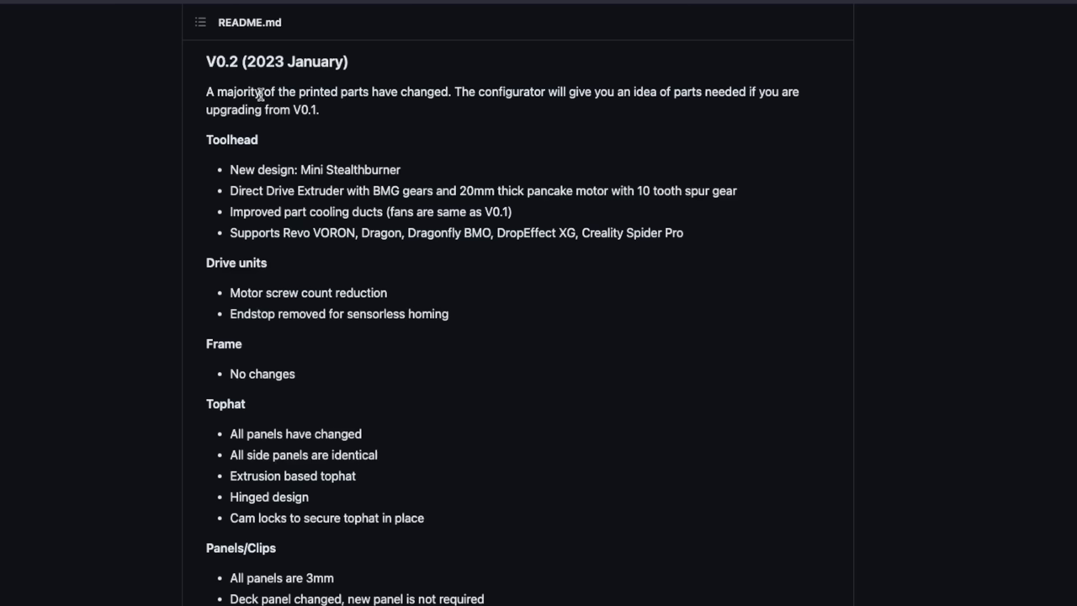
# - Scroll the V0.2 README, then switch to the AliExpress CF-Tube X-axis linear guide listing
pyautogui.scroll(-3)
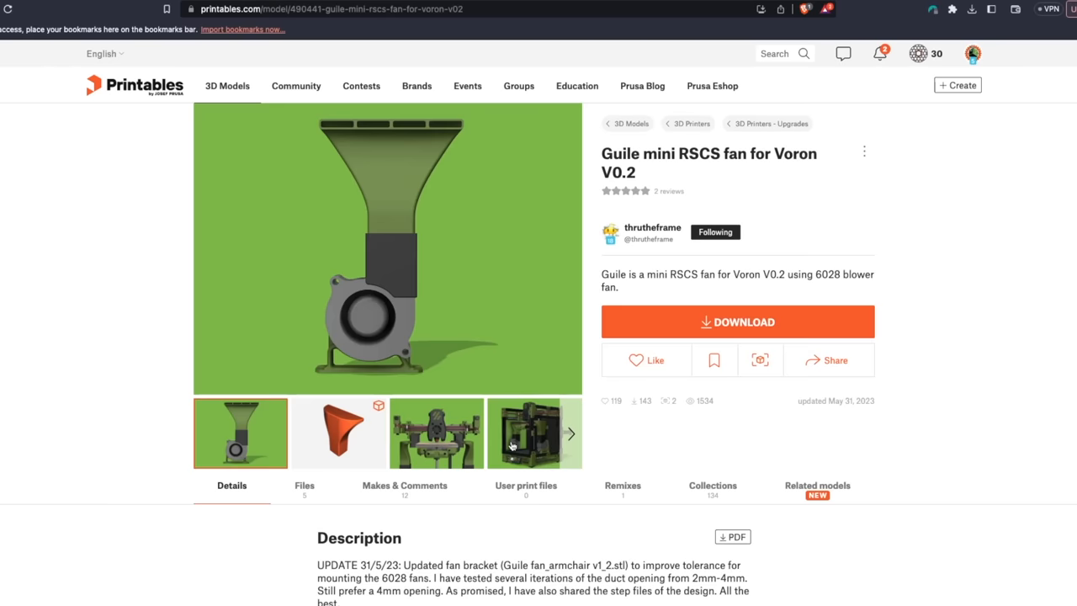
pyautogui.click(534, 432)
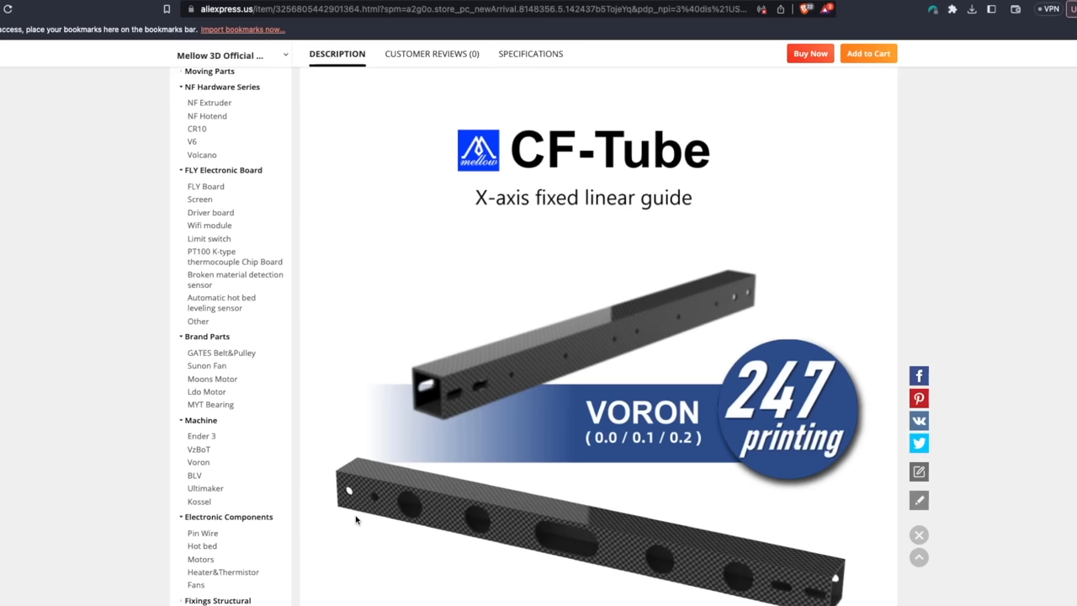
# - Scroll the CF-Tube listing description, then reach Fabreeko's vendor-filtered Voron collection
pyautogui.scroll(-3)
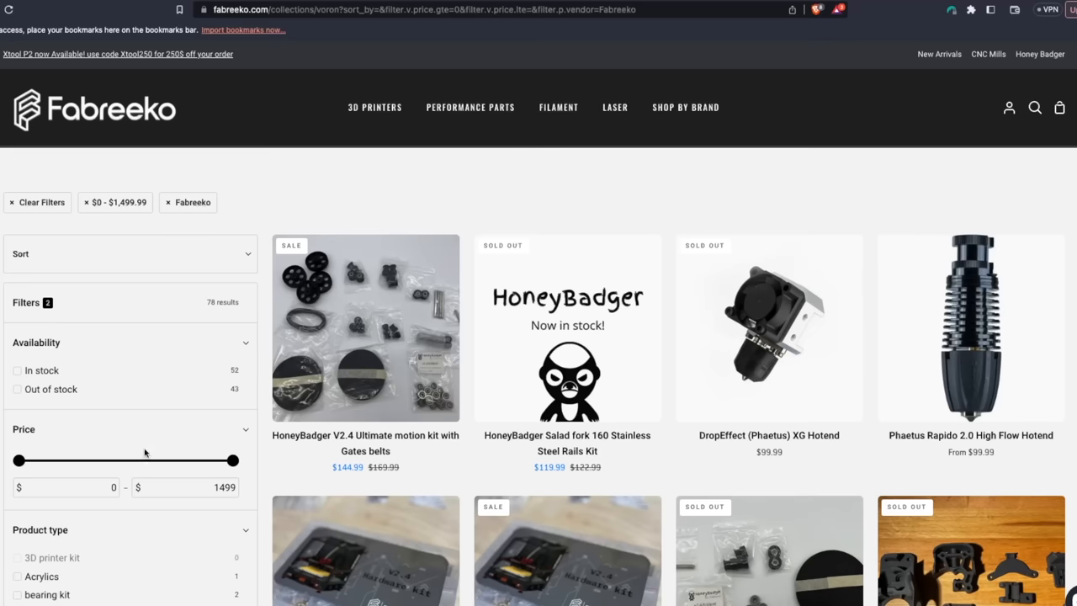
pyautogui.scroll(-3)
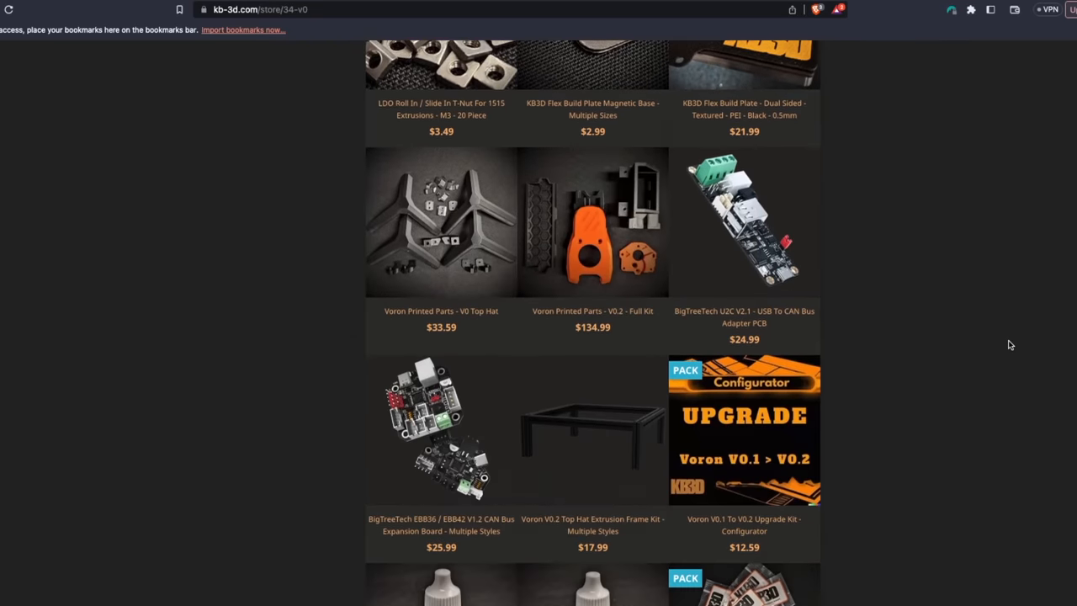
# - Scroll through the kb-3d.com Voron V0 product grid
pyautogui.scroll(-3)
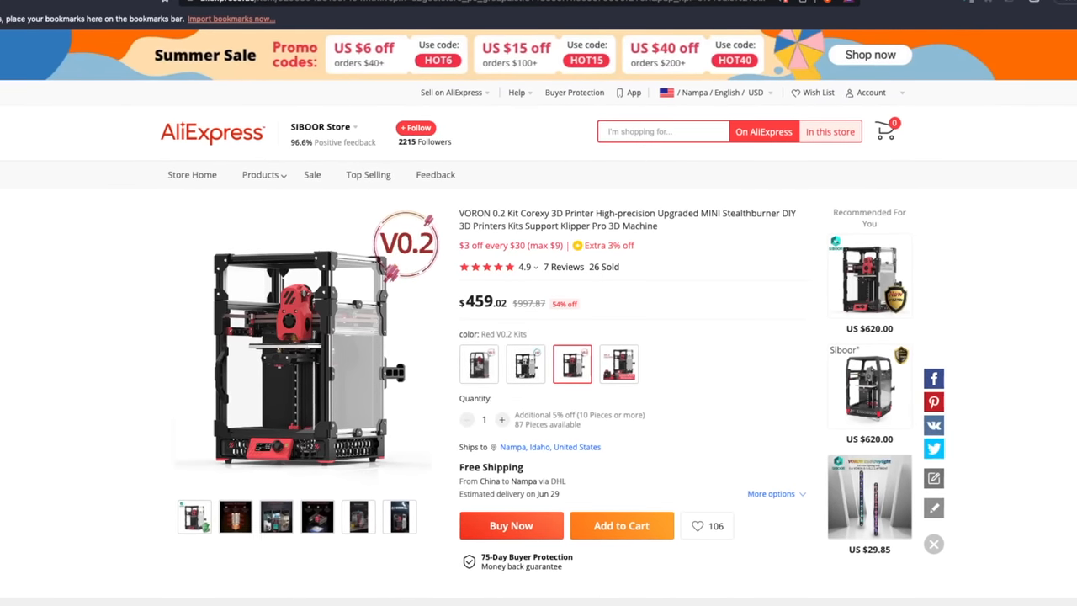
# - Choose the White V0.2 Kits colour thumbnail on the Siboor VORON 0.2 listing
pyautogui.click(524, 363)
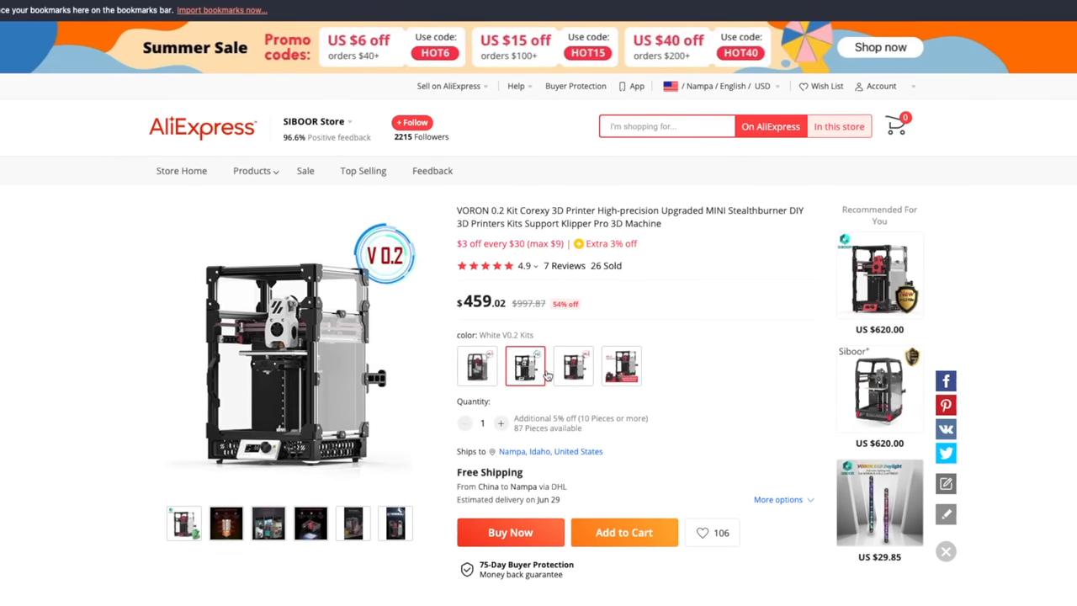
pyautogui.click(573, 366)
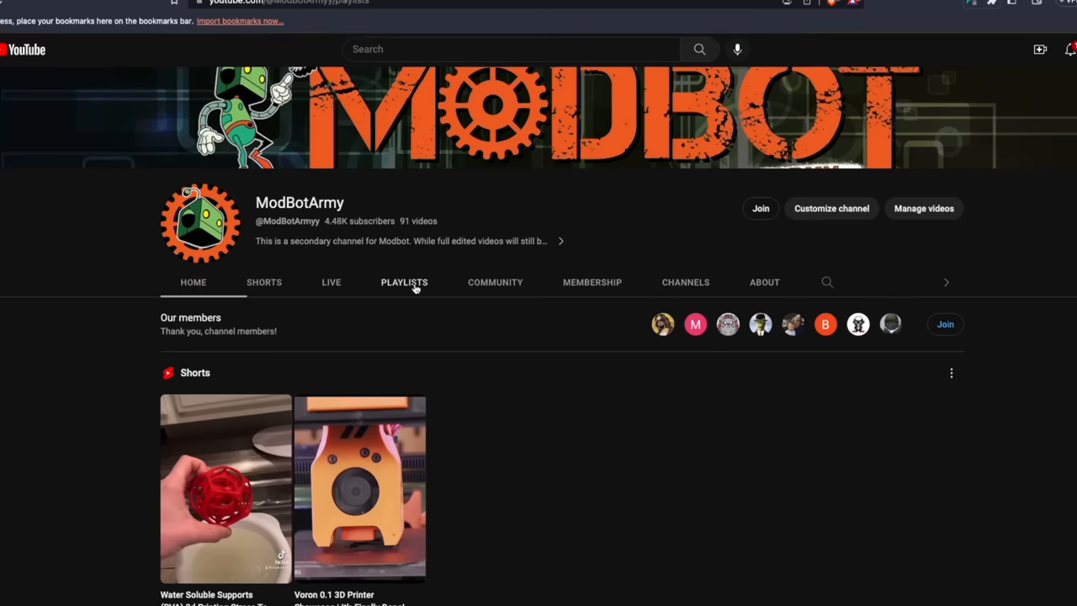
# - Show ModBotArmy's playlists and open the Voron 0.2 playlist
pyautogui.click(404, 282)
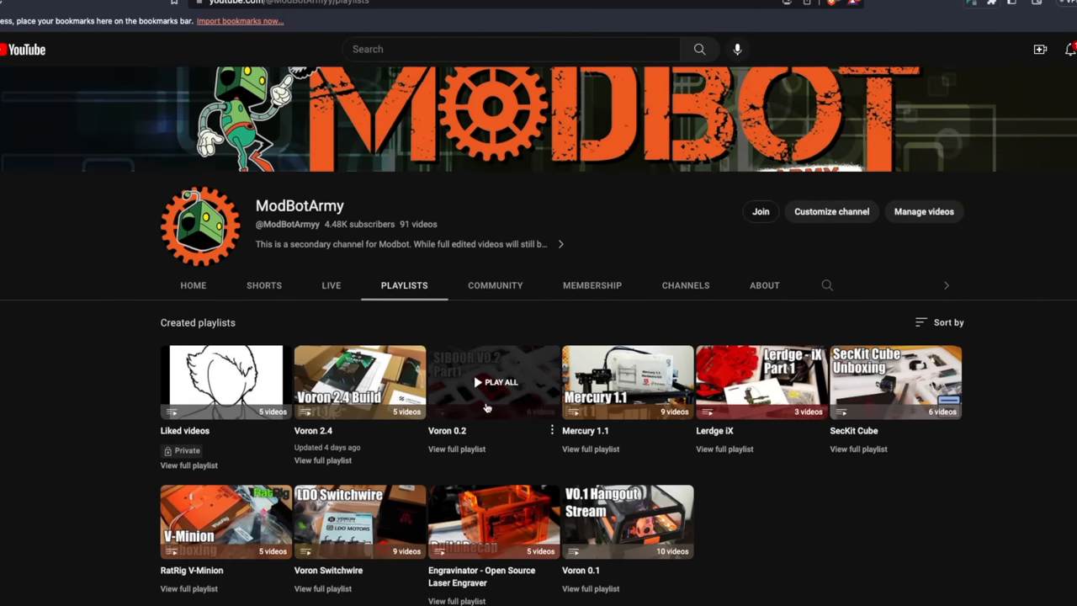
pyautogui.click(496, 381)
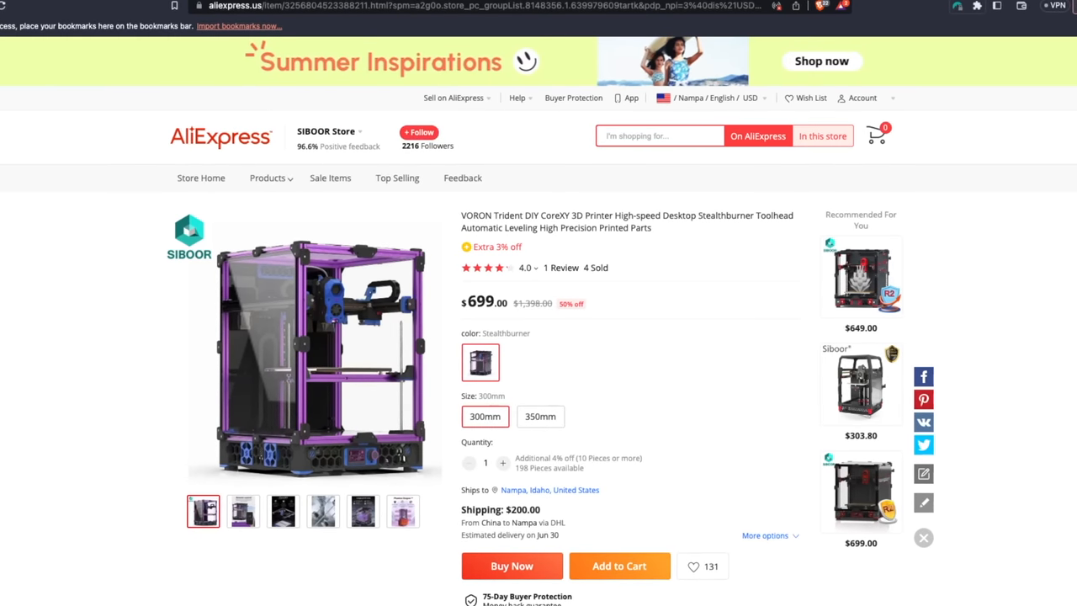
pyautogui.click(242, 512)
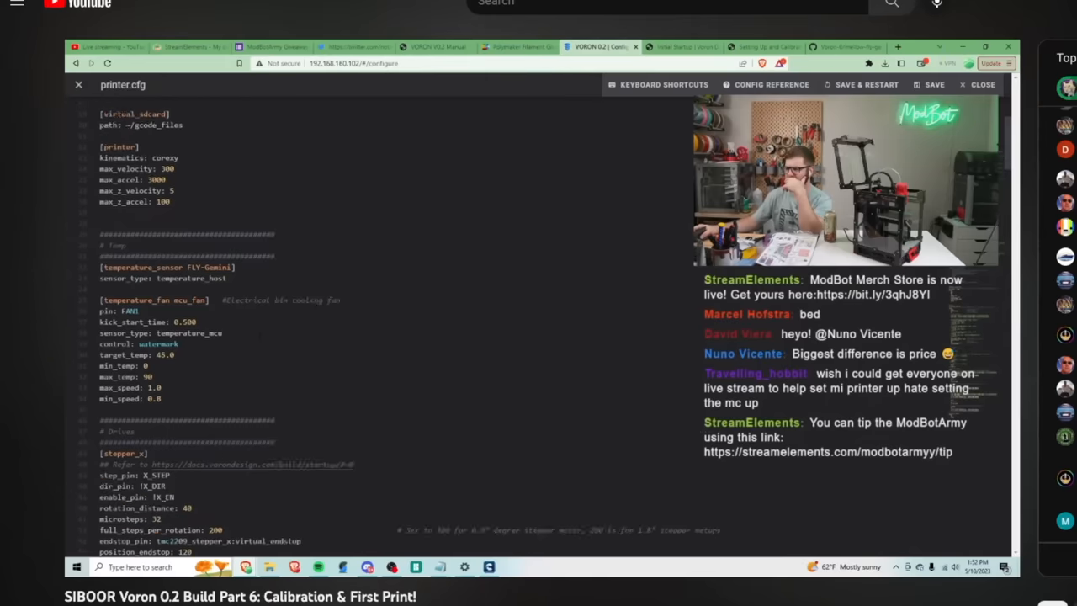
# - Scroll the SIBOOR Voron 0.2 Build Part 6 video page while it plays
pyautogui.scroll(-3)
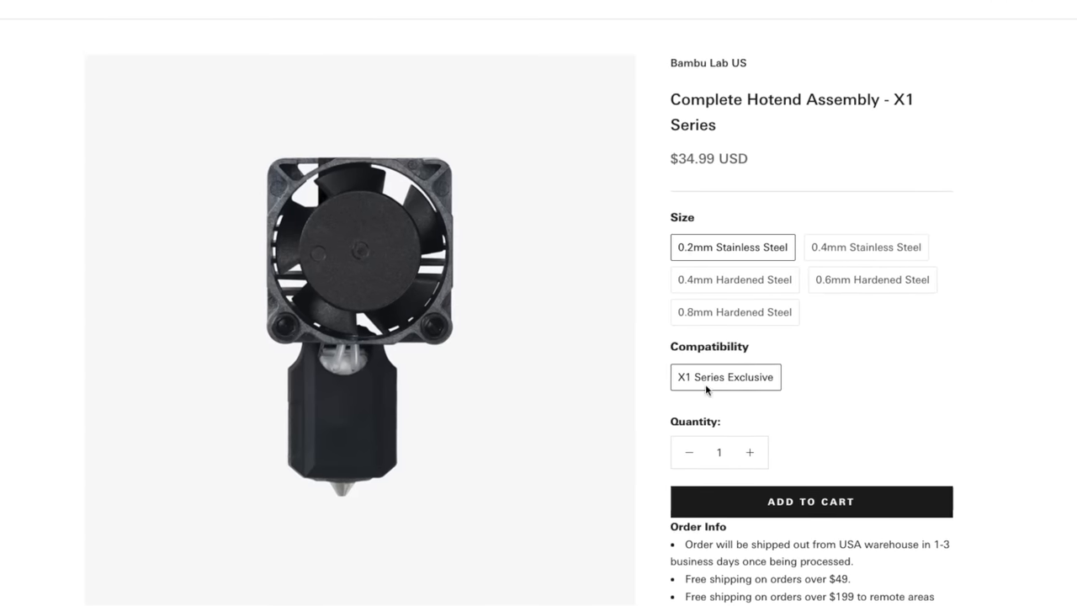
# - Pick the X1 Series Exclusive option on the Complete Hotend Assembly page
pyautogui.click(734, 279)
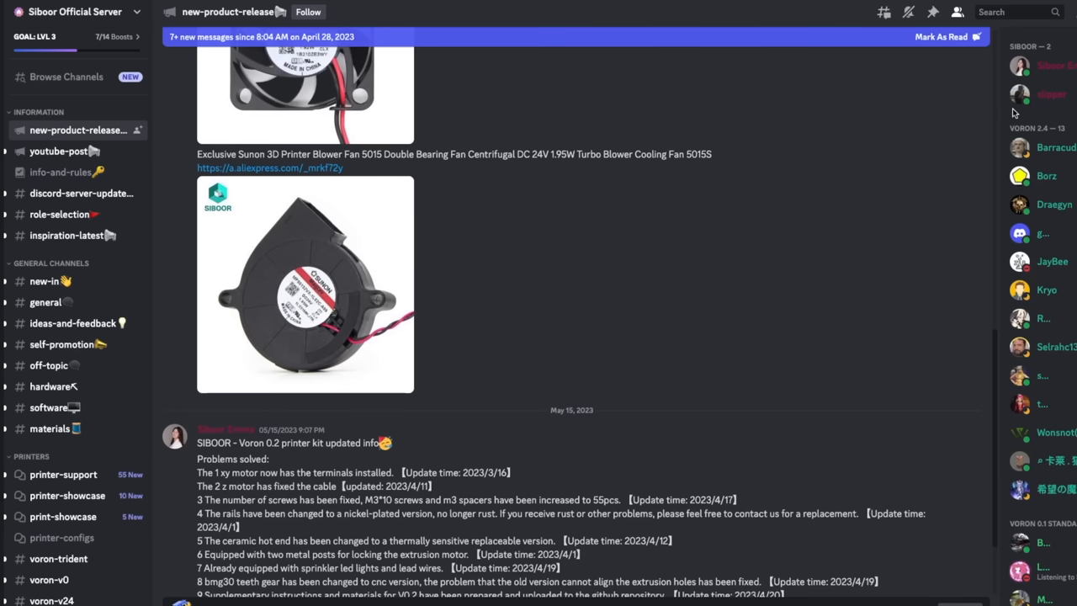
# - Scroll through the Voron 0.2 kit update post, then switch to #general
pyautogui.scroll(-3)
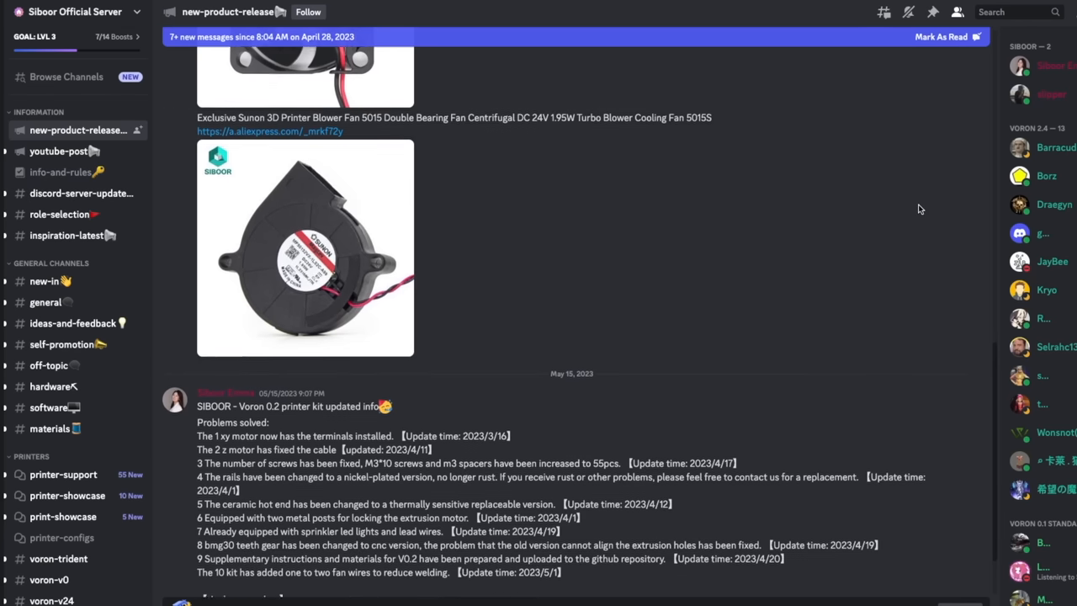
pyautogui.scroll(-3)
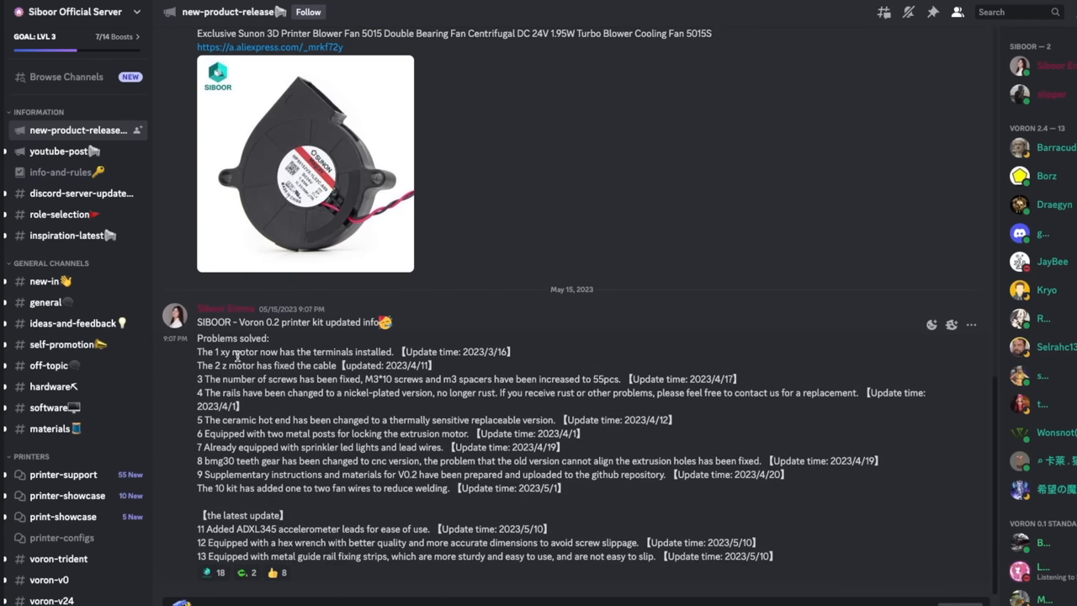
pyautogui.click(46, 302)
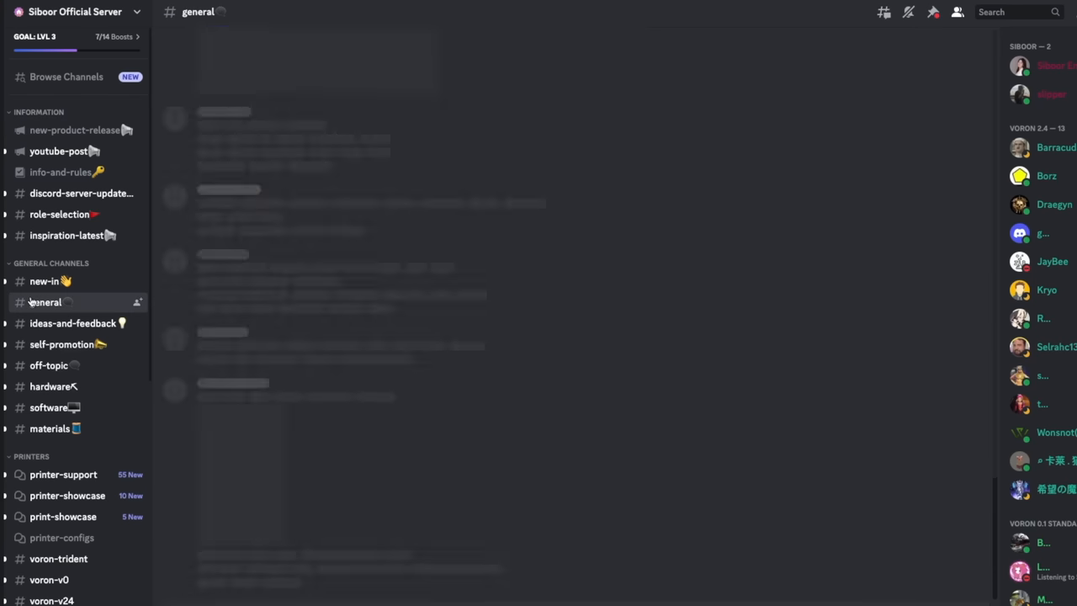